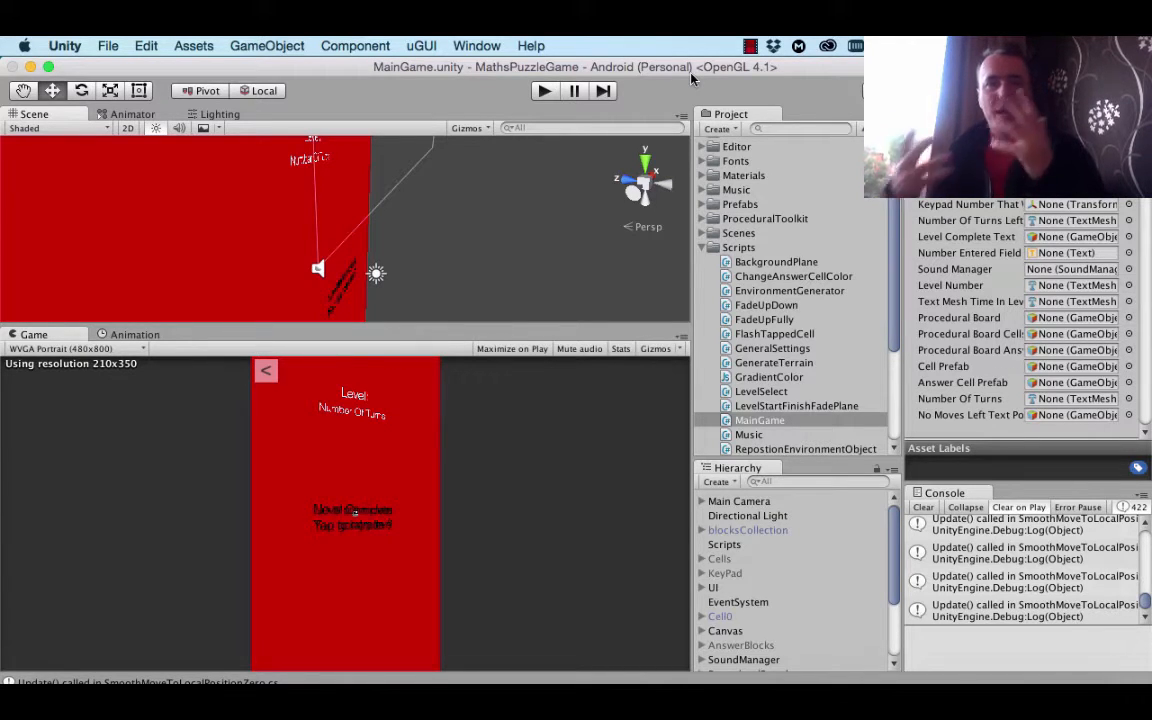
mouse_move(597, 212)
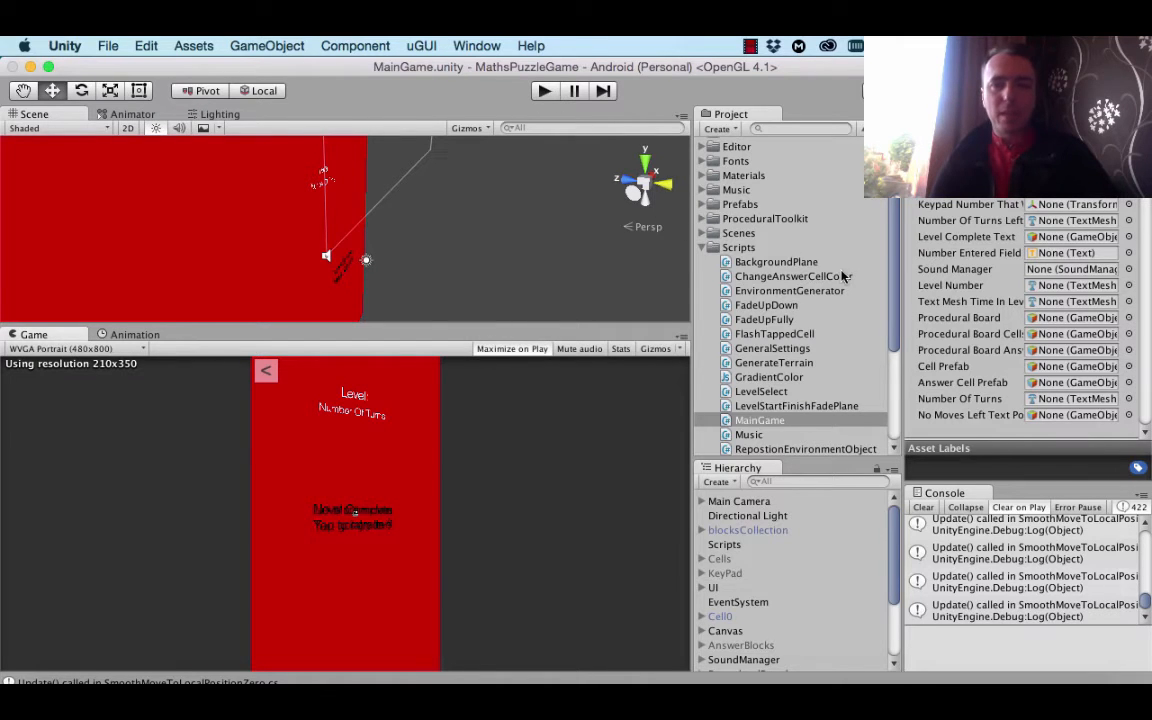
Open the WorldSelect scene from the Project panel's Scenes folder and run it
scroll("down", 3)
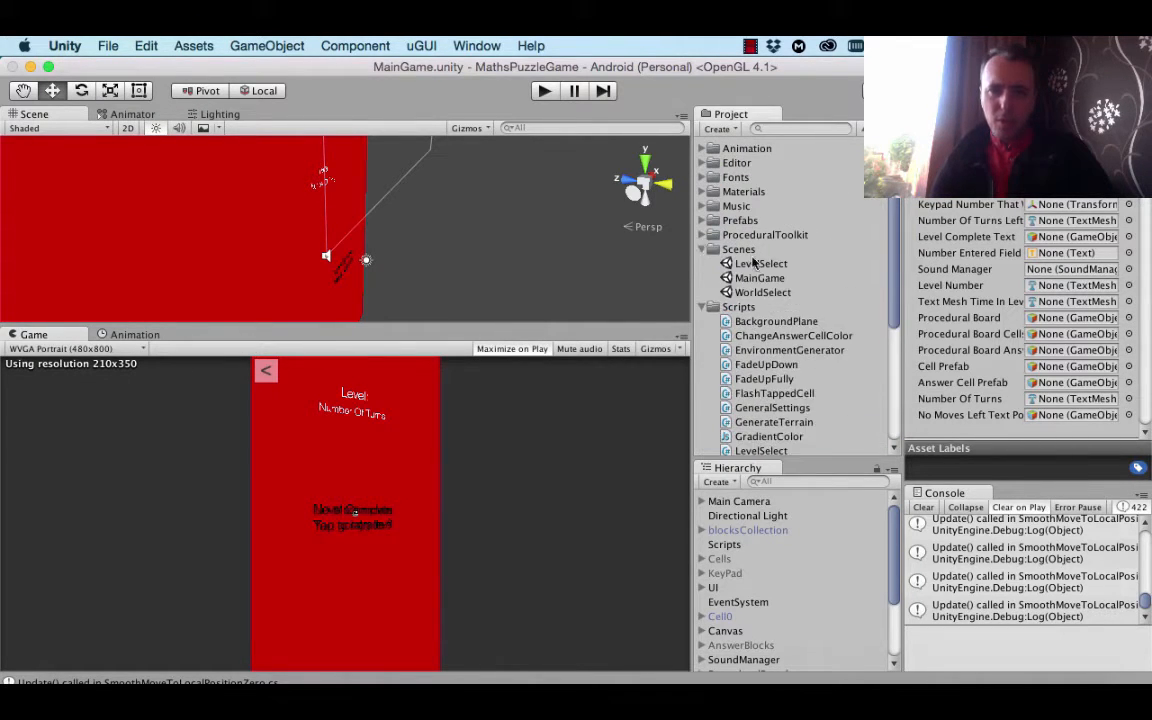
double_click(762, 291)
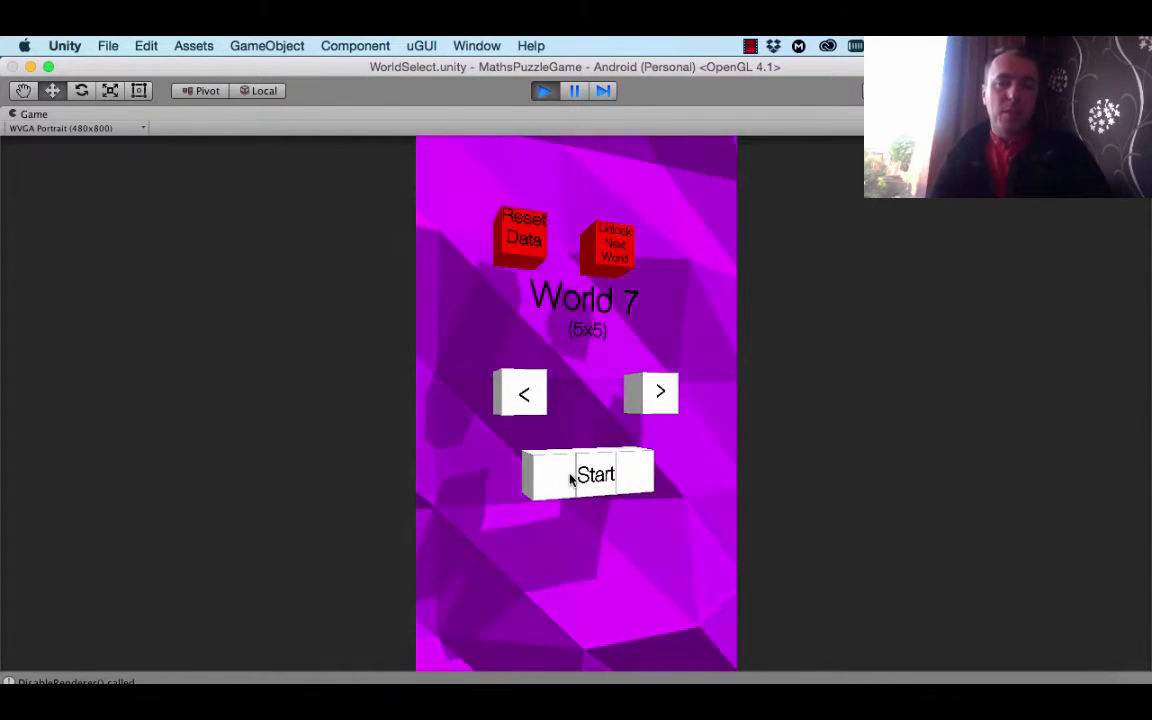
Back out of World 7, enter World 1, start level 1-1 and pick the answer that completes it
left_click(599, 473)
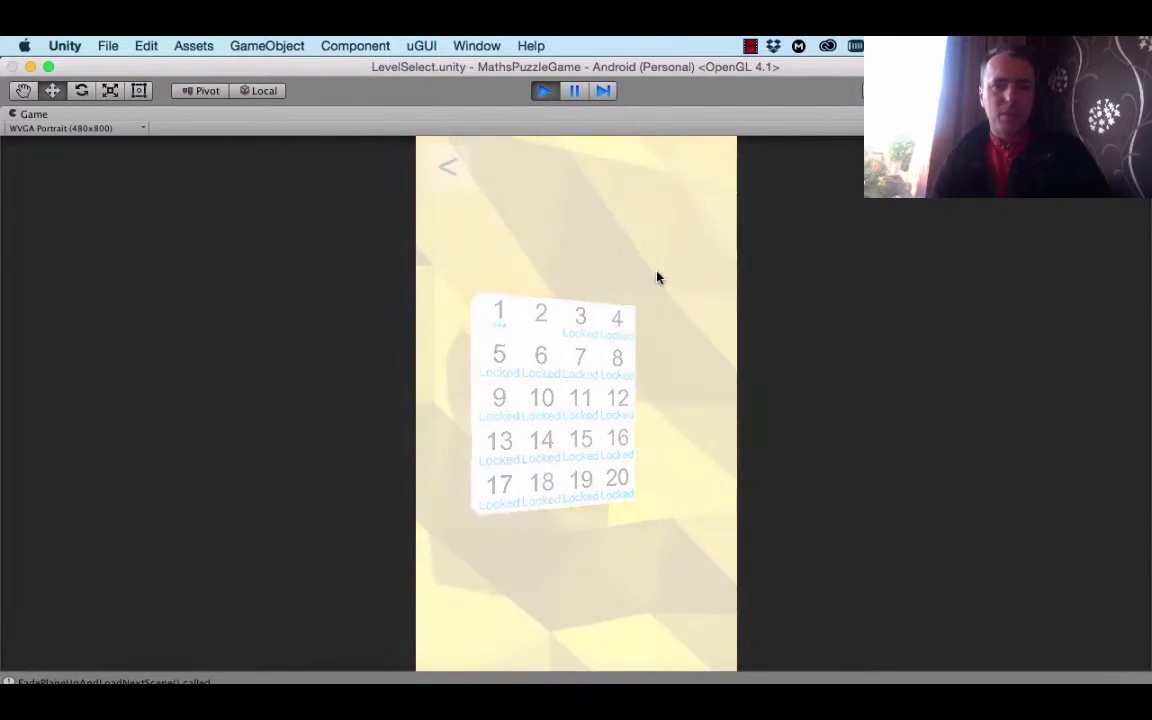
left_click(448, 167)
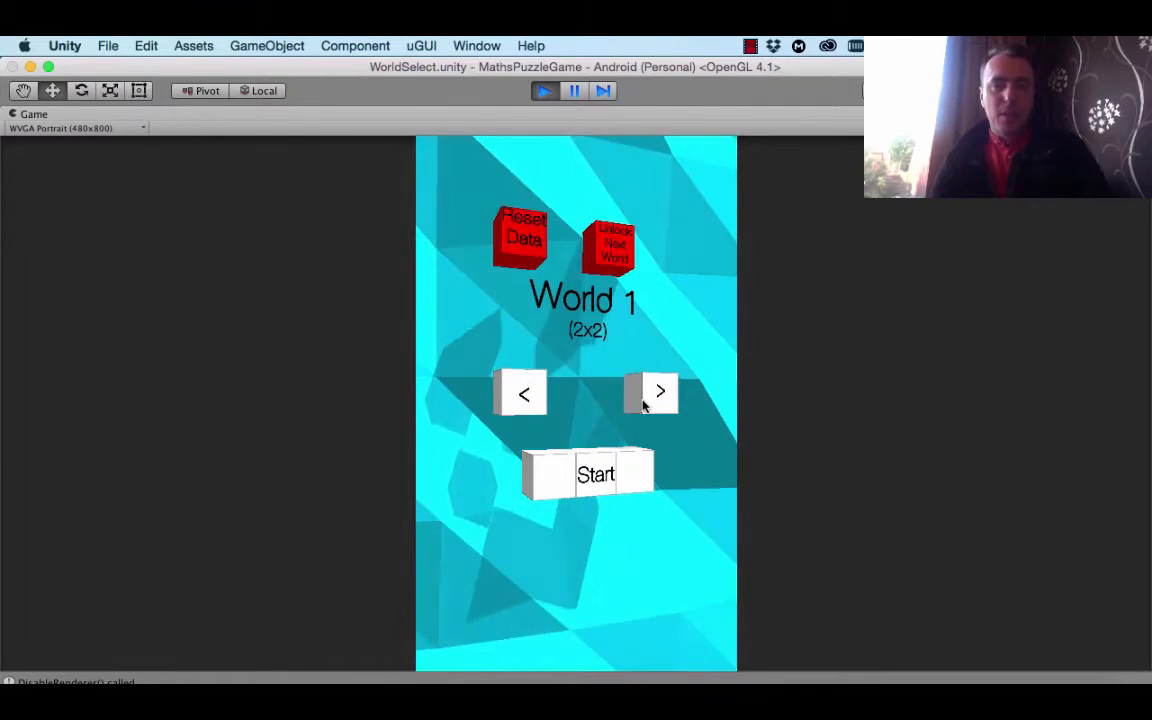
left_click(594, 474)
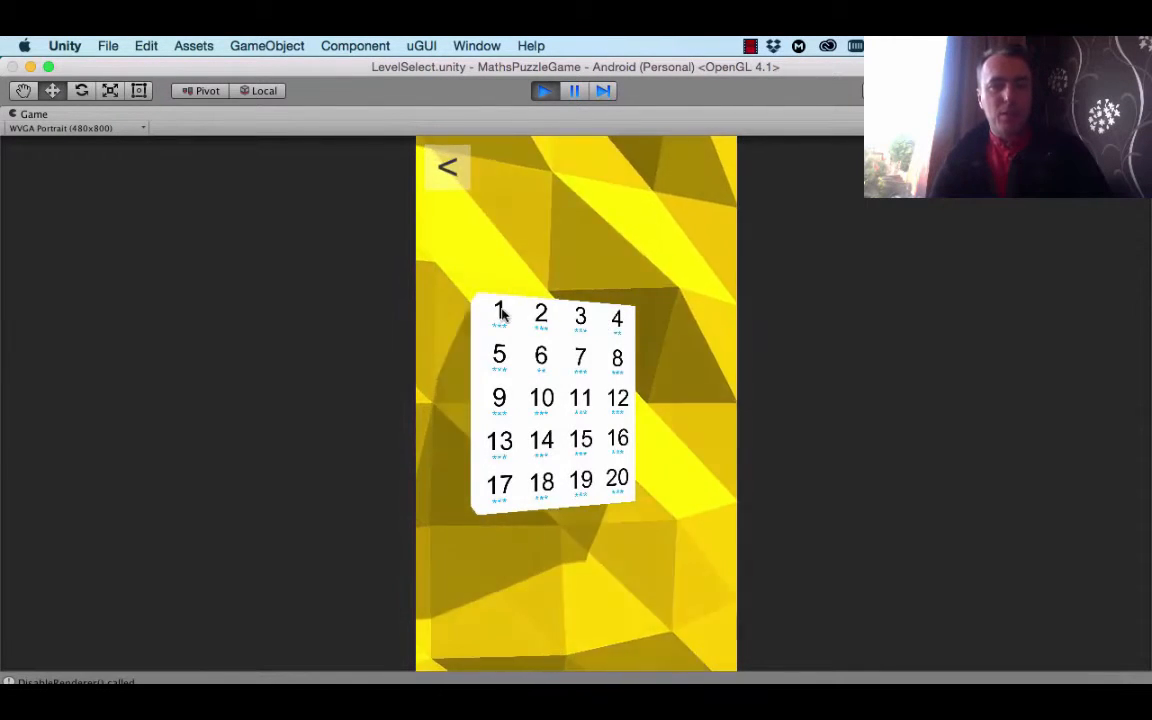
left_click(499, 312)
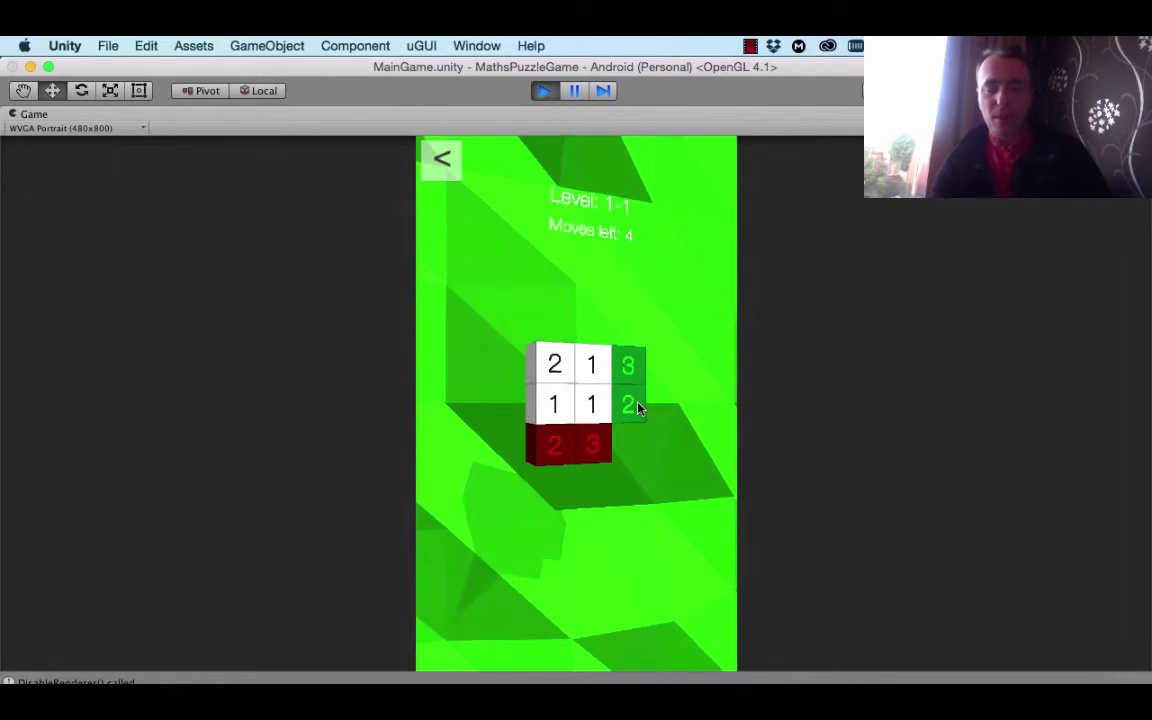
mouse_move(590, 460)
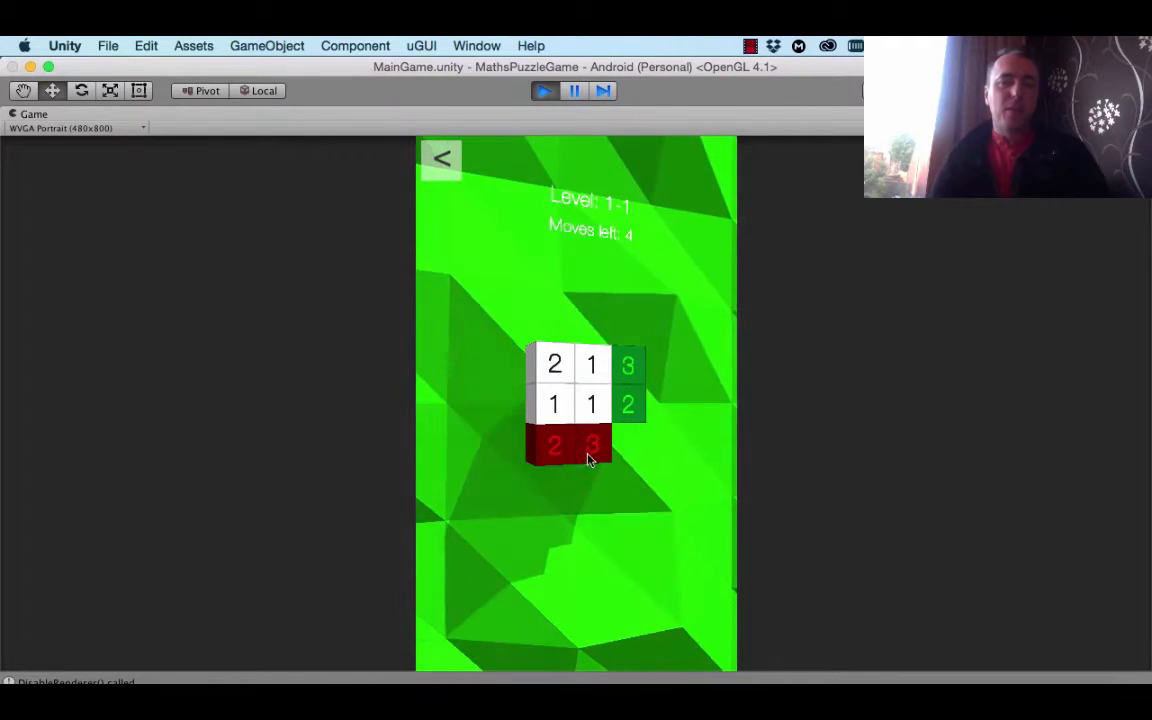
left_click(592, 364)
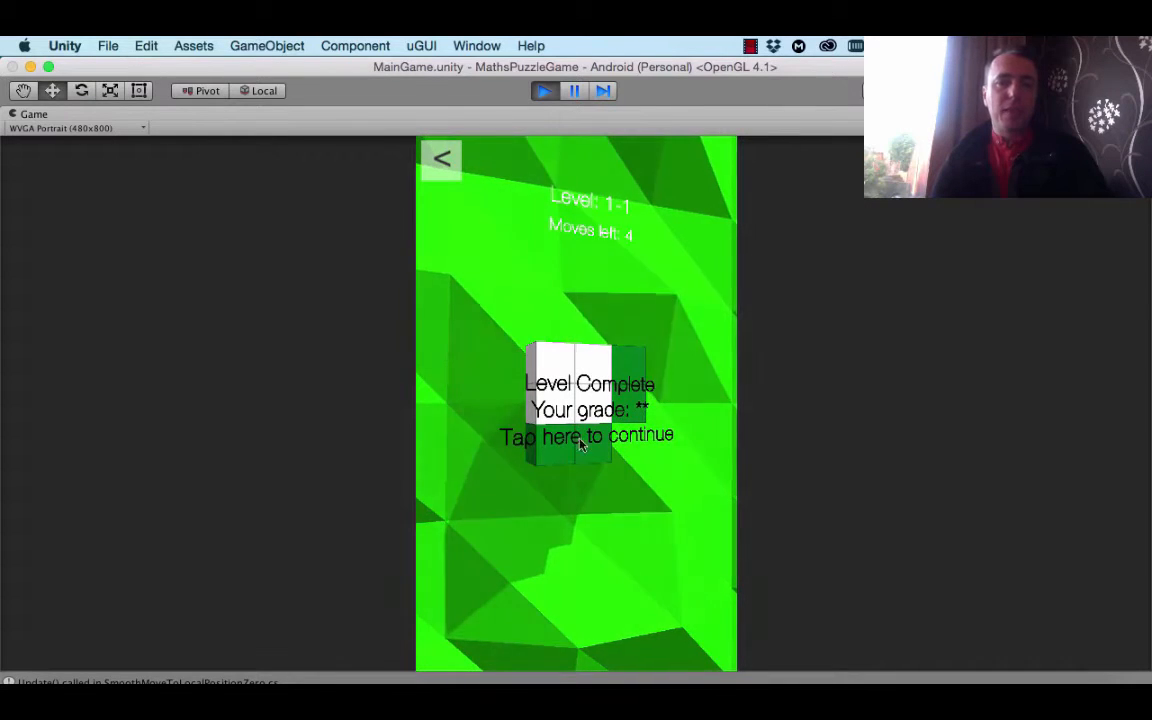
Continue past Level Complete, play World 1's level 2, then start level 3
left_click(586, 435)
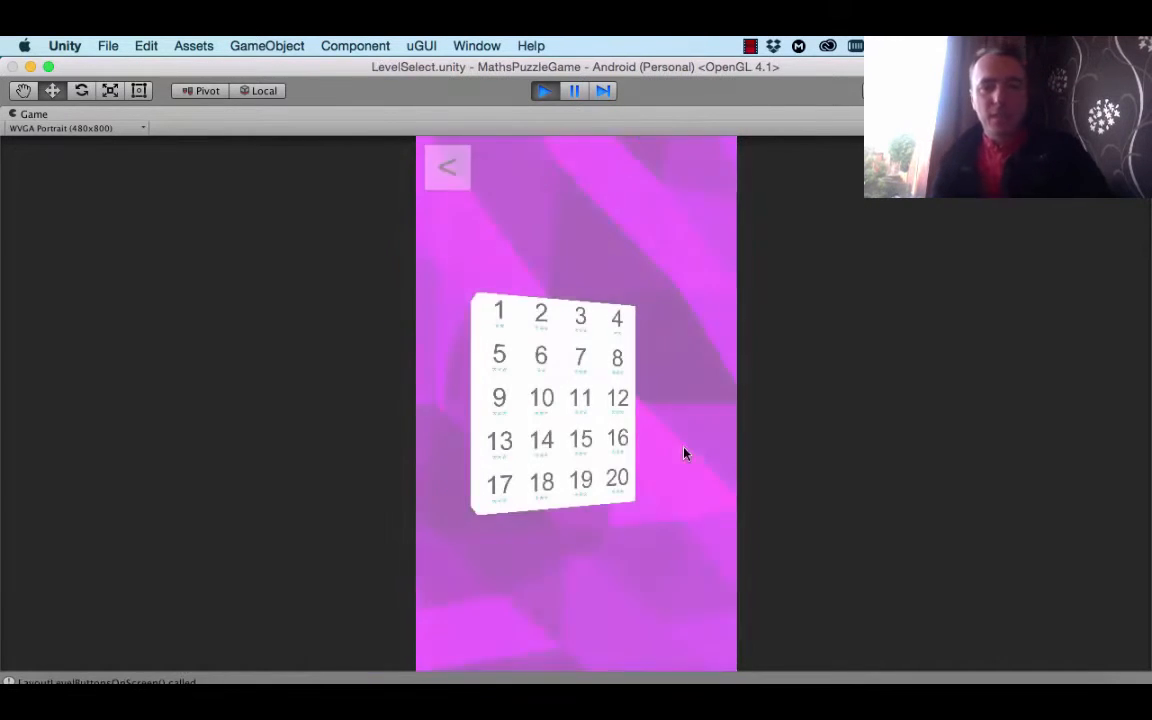
left_click(540, 313)
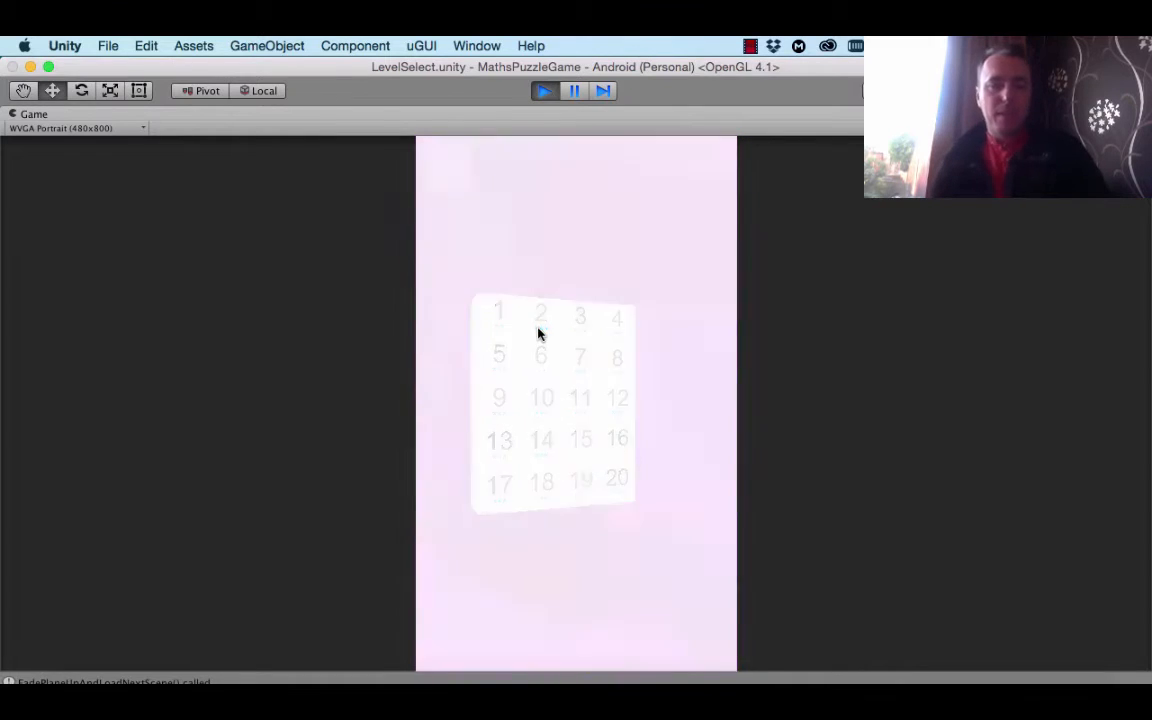
left_click(540, 315)
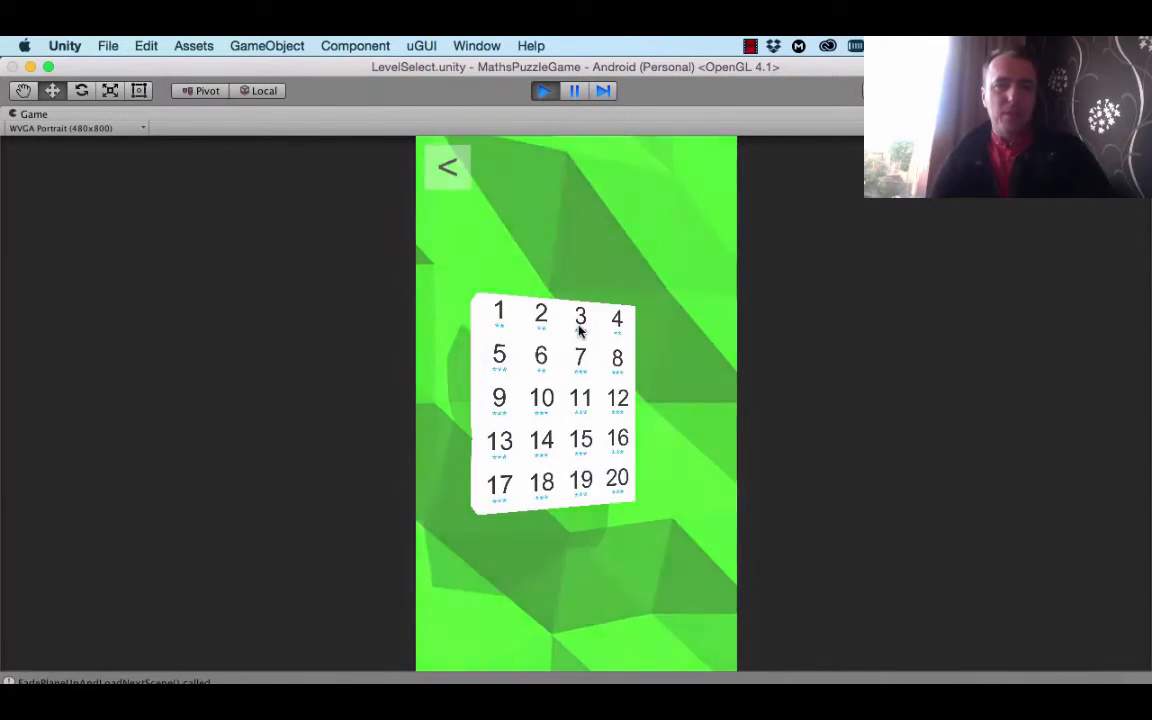
left_click(580, 315)
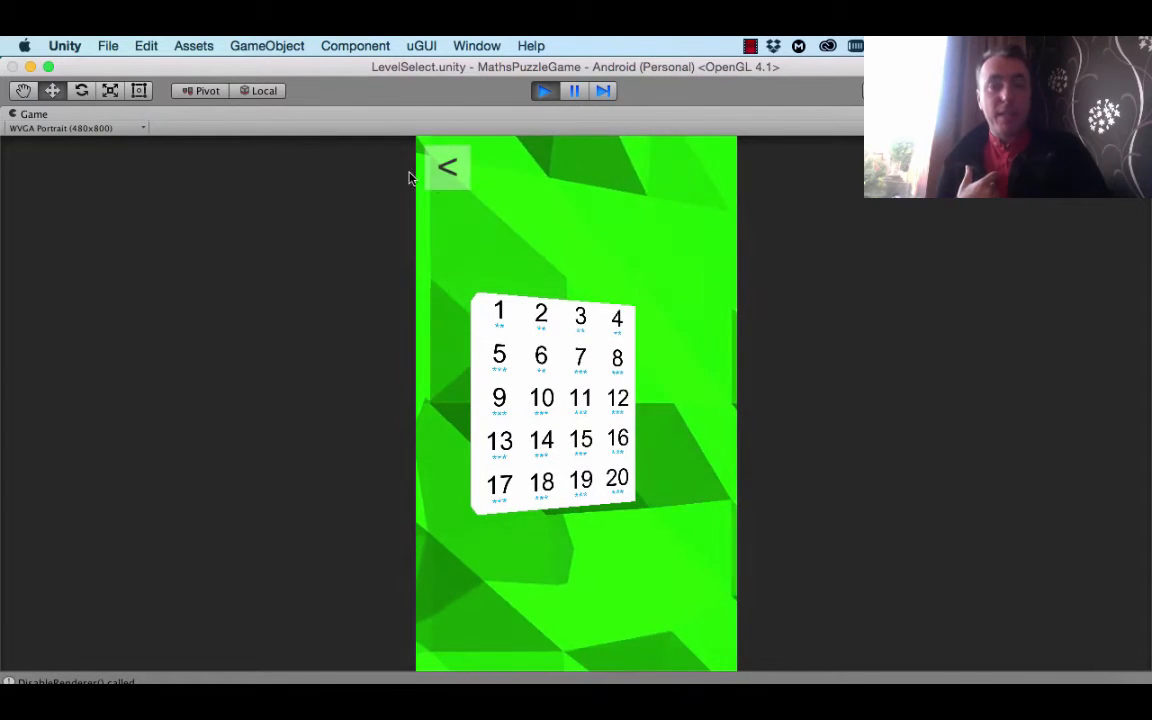
Return to world selection, enter World 2 and retry level 2-2 after running out of moves
left_click(448, 166)
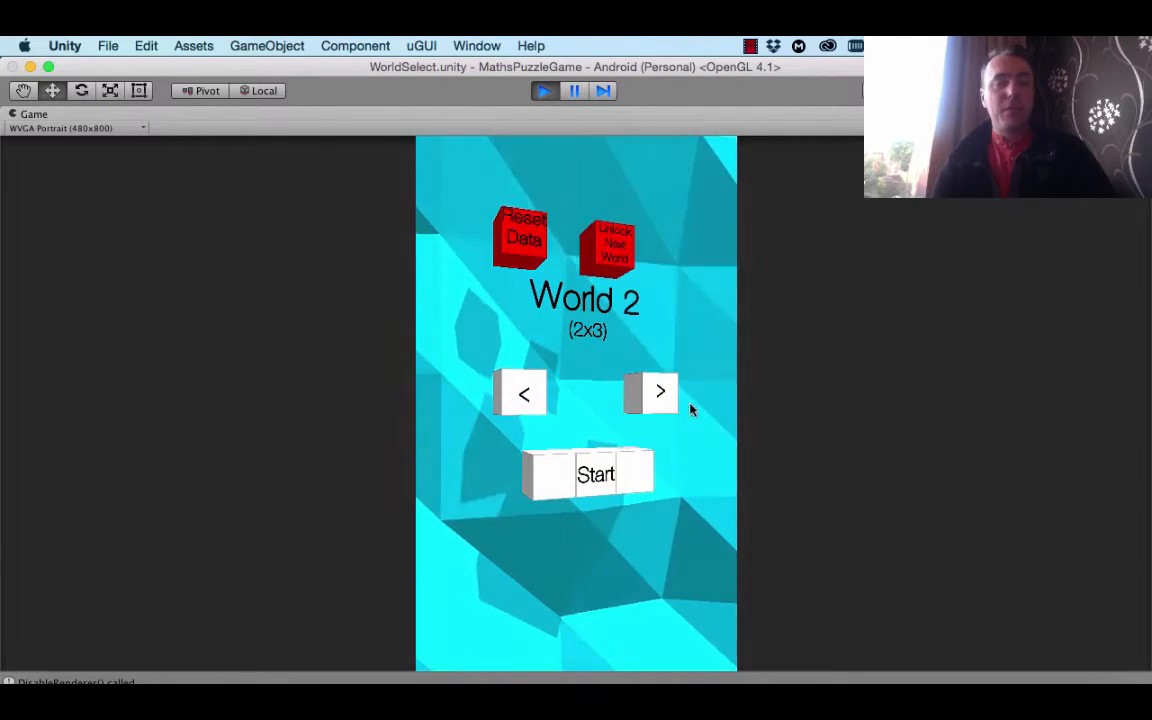
left_click(596, 474)
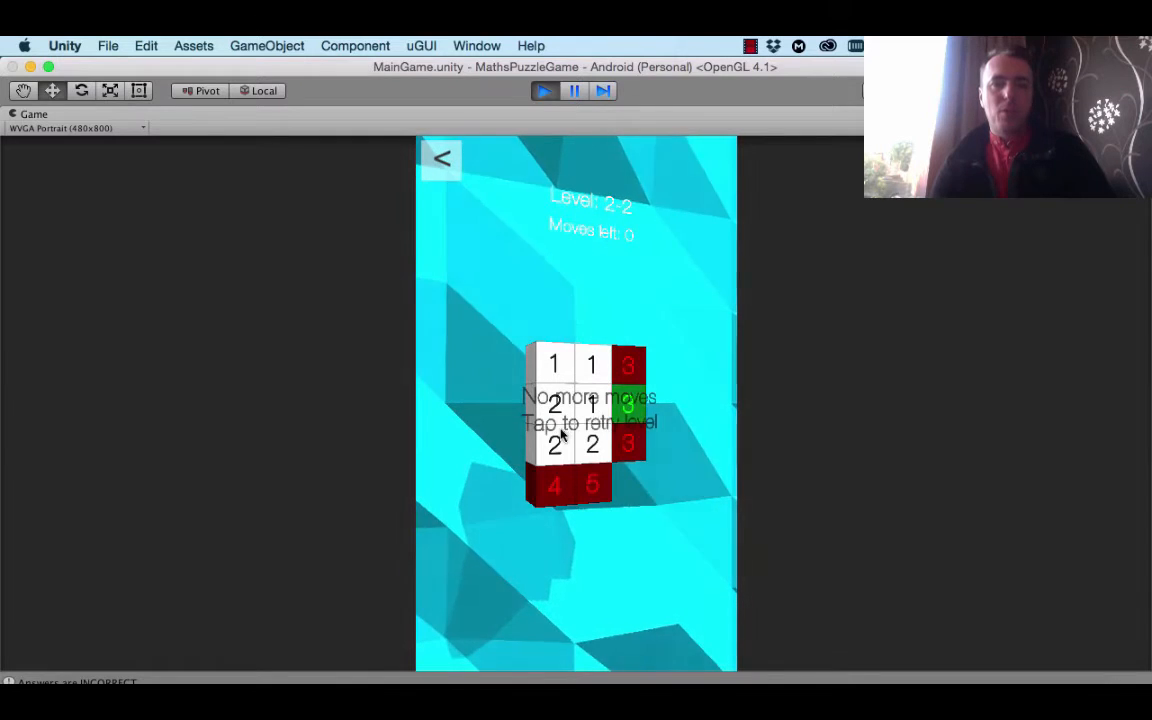
left_click(576, 425)
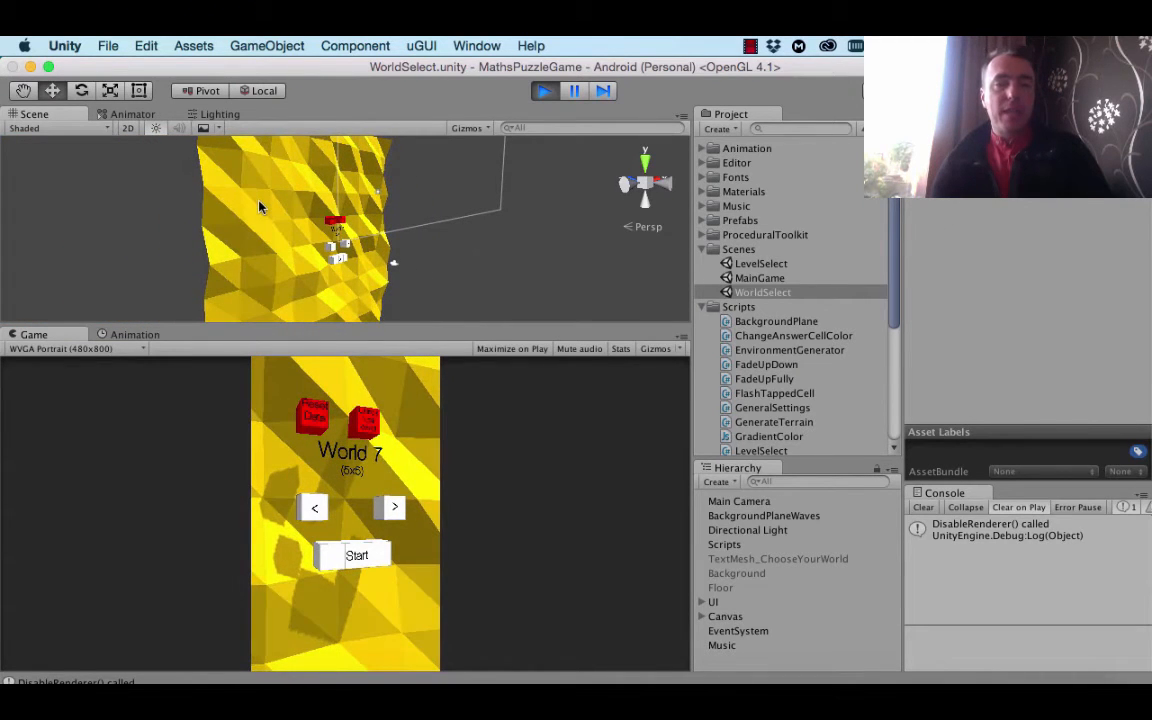
Select the wavy background plane in the Scene view to show its Mesh Renderer and gradient material
left_click(760, 515)
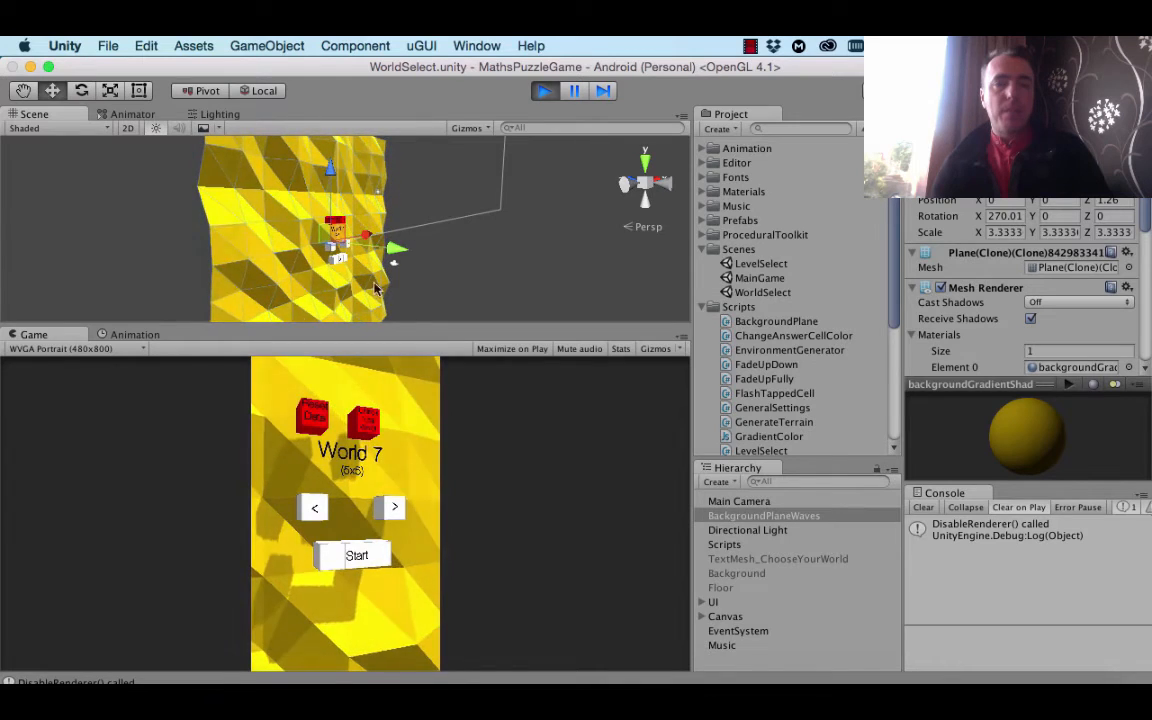
left_click(266, 45)
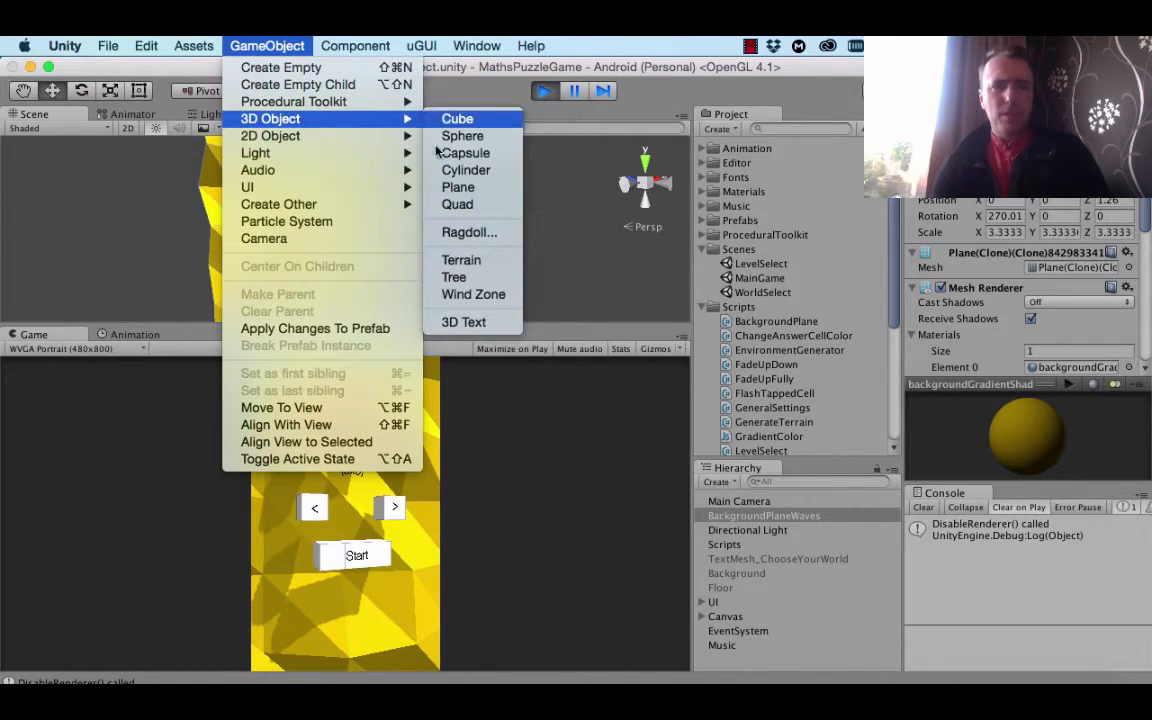
mouse_move(491, 187)
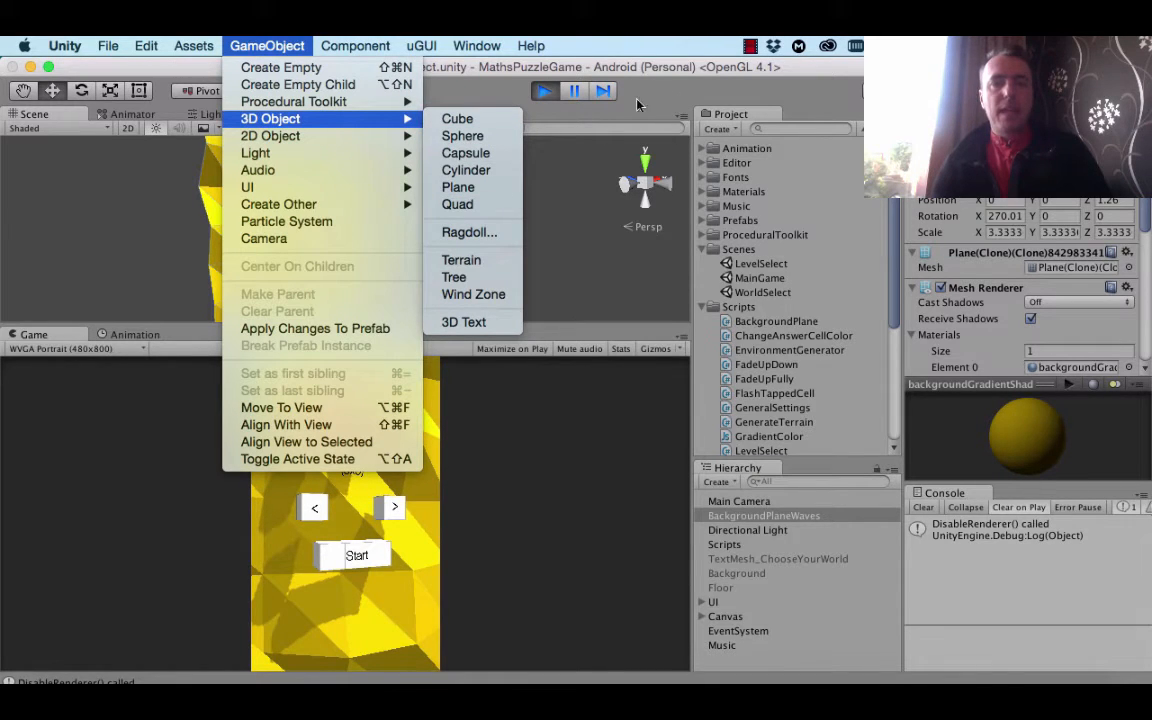
Browse the Component and GameObject creation menus, then dismiss them
left_click(355, 45)
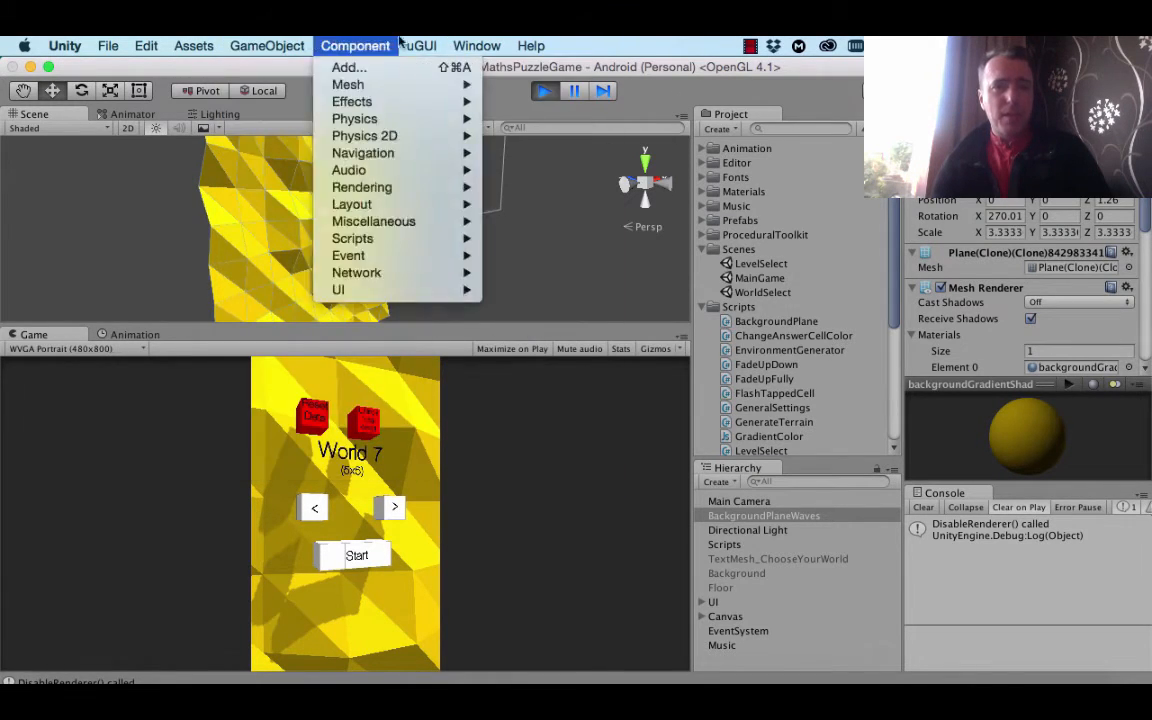
left_click(266, 45)
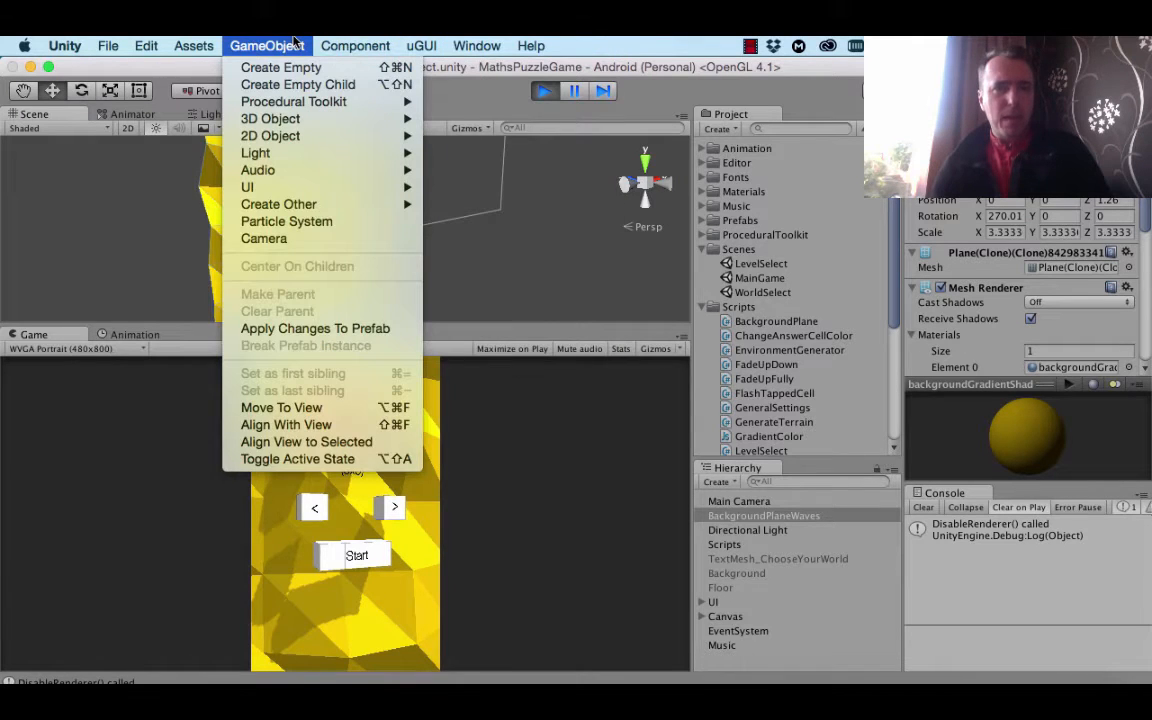
mouse_move(278, 204)
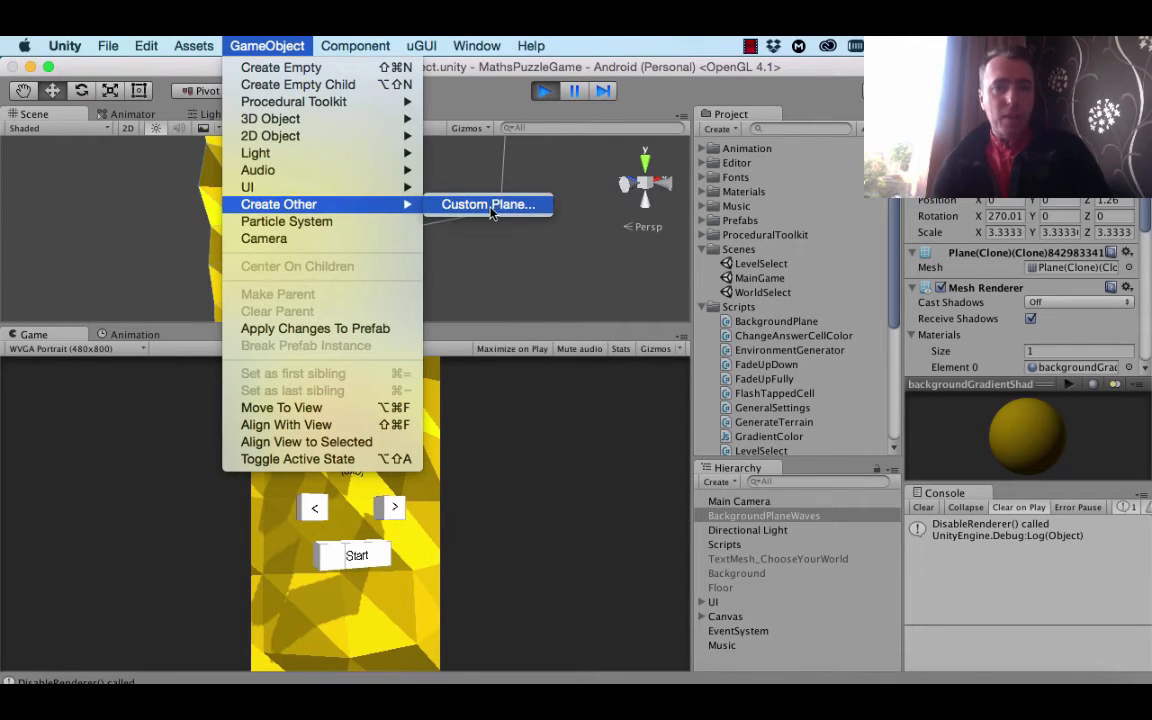
left_click(489, 204)
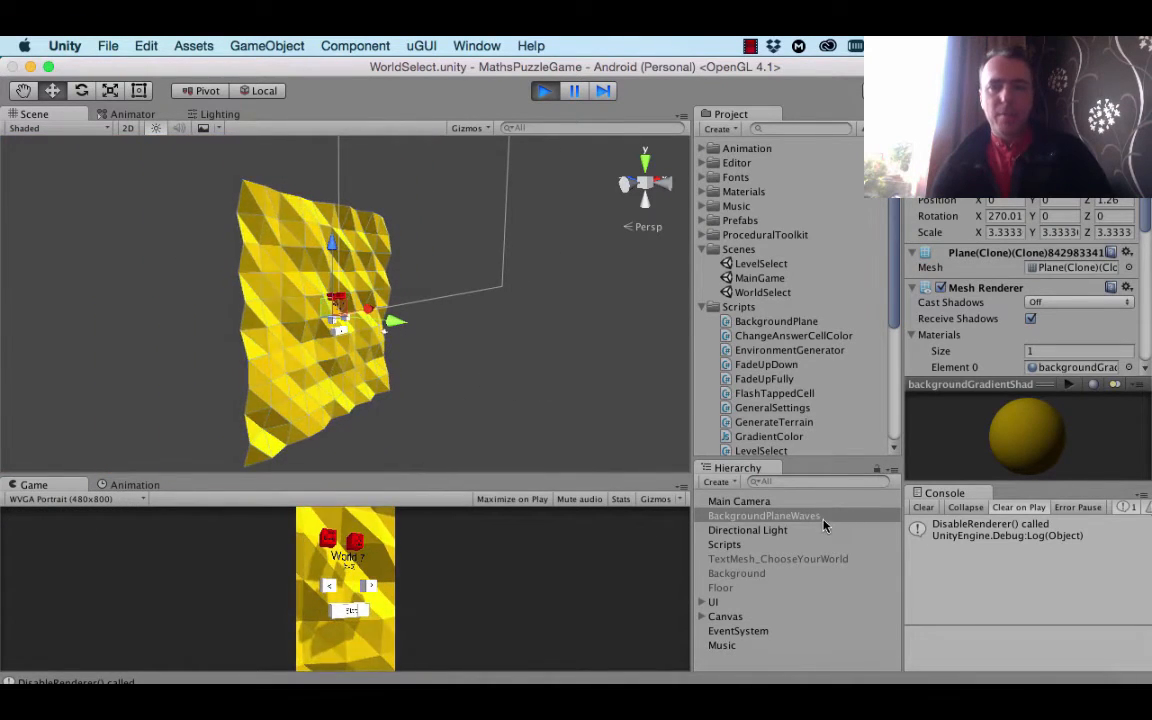
Select BackgroundPlaneWaves to show its wave settings (frequency 0.1, amplitude 0.3) and five background colours
left_click(763, 515)
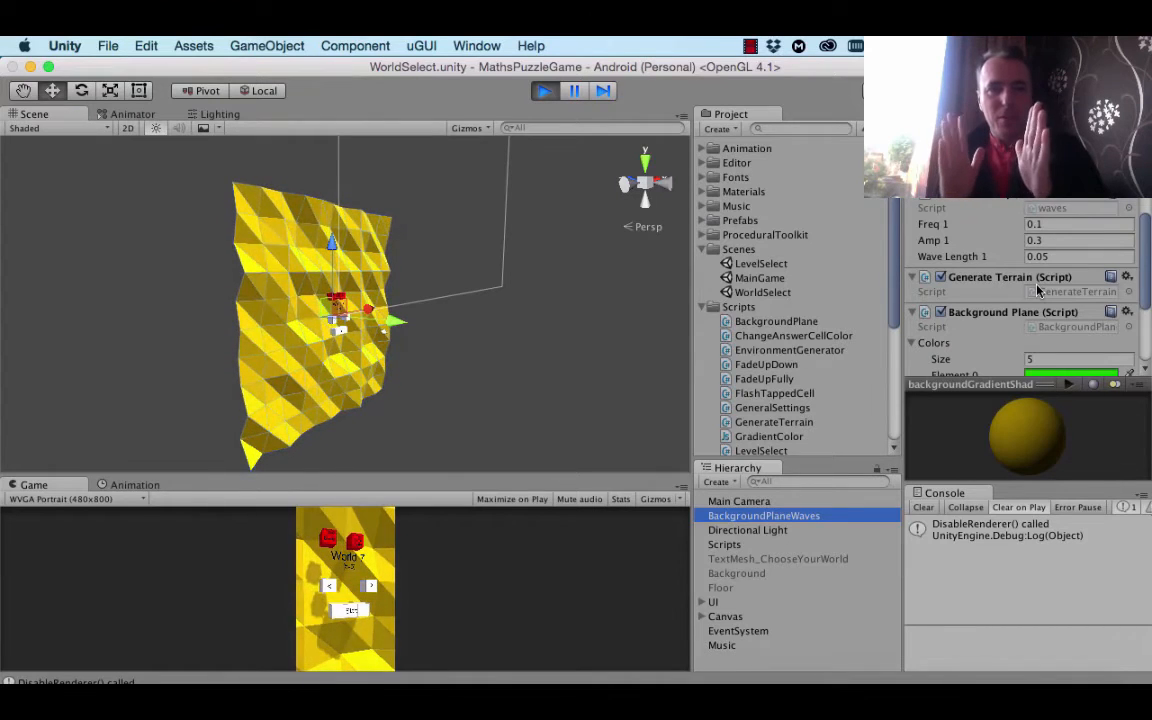
Bring up the Window menu's editor window and layout options
left_click(476, 45)
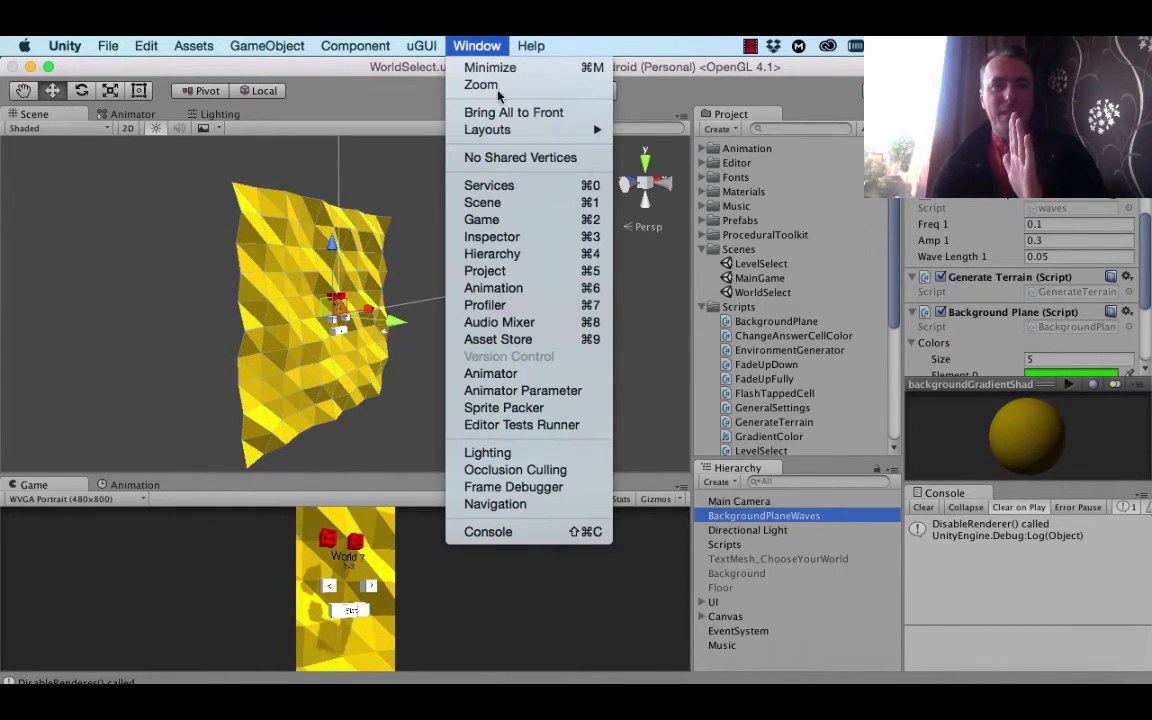
mouse_move(540, 157)
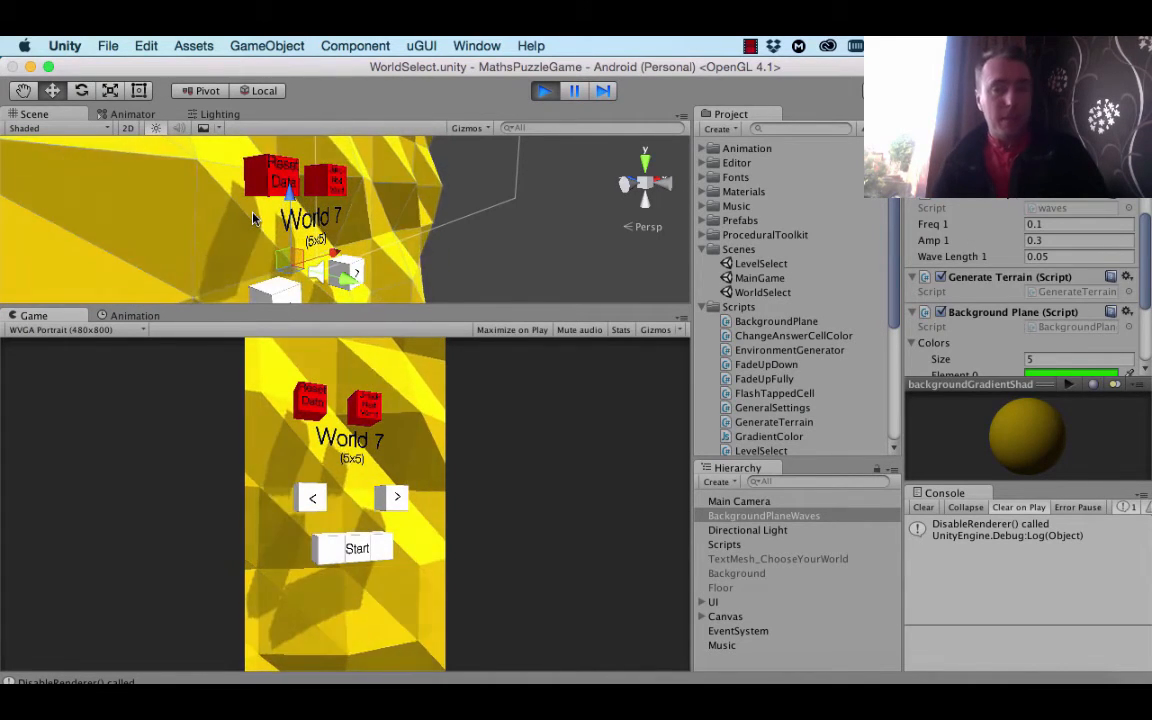
Start World 7 so the game fades into the LevelSelect grid of levels 1 to 20
left_click(357, 548)
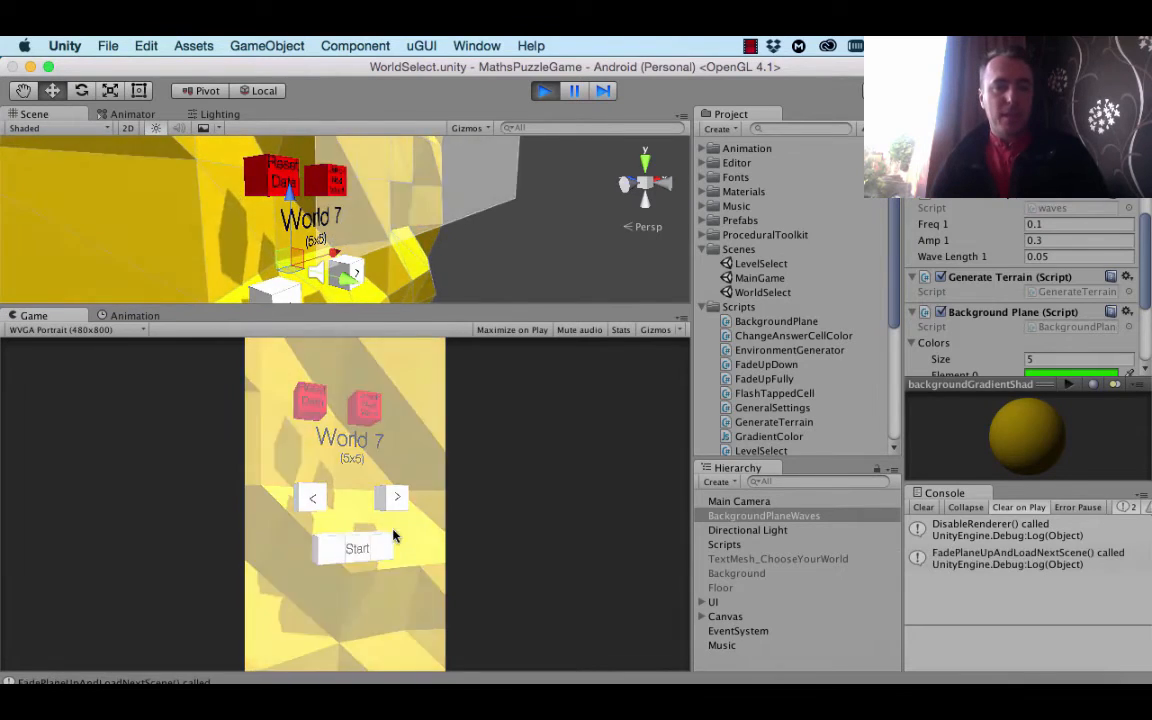
left_click(357, 548)
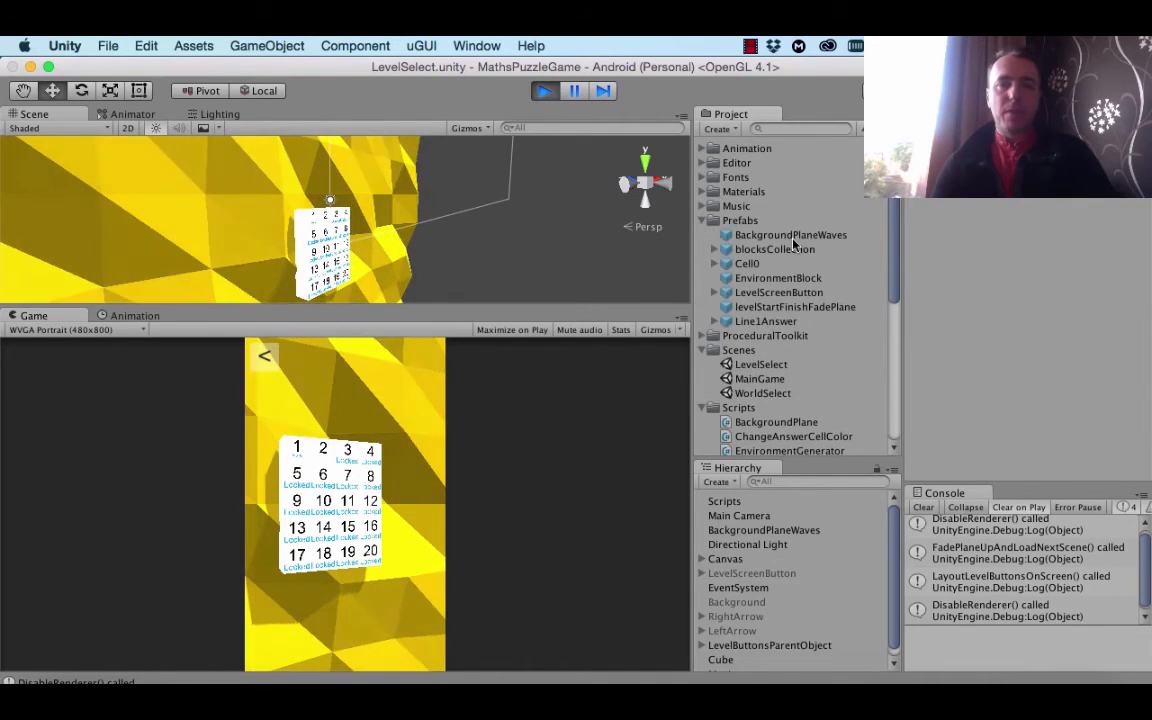
Select the levelStartFinishFadePlane prefab in the Prefabs folder to show its 100 by 100 image settings
left_click(794, 306)
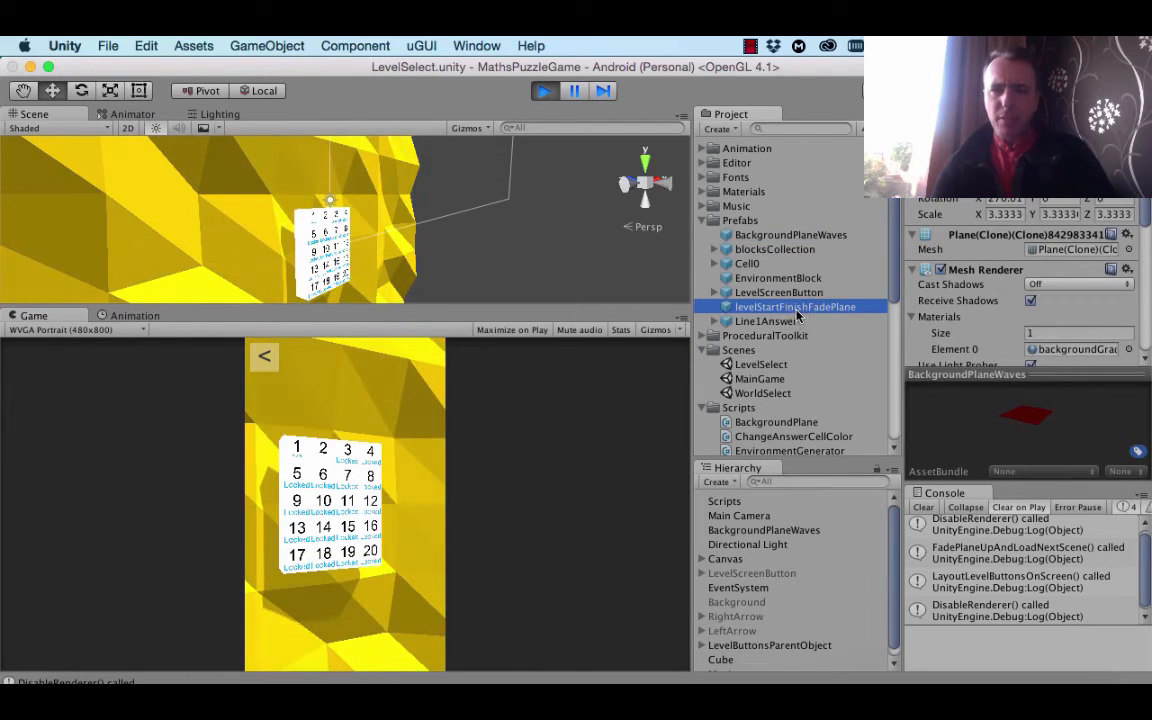
left_click(782, 306)
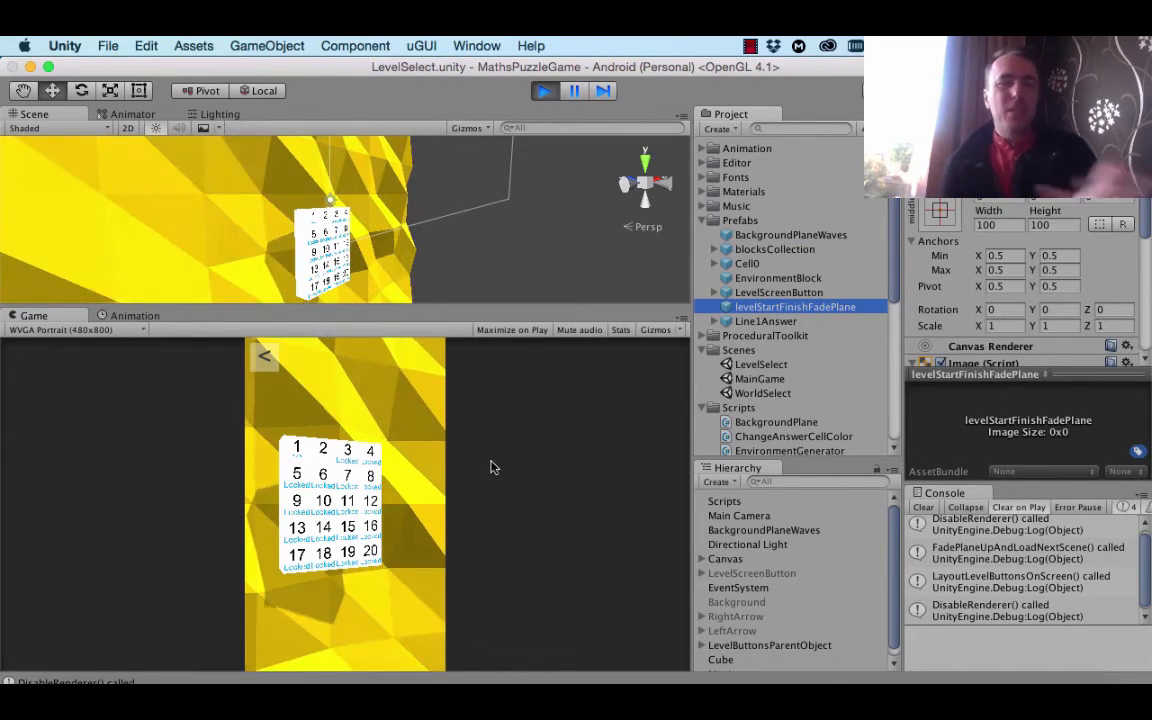
mouse_move(808, 584)
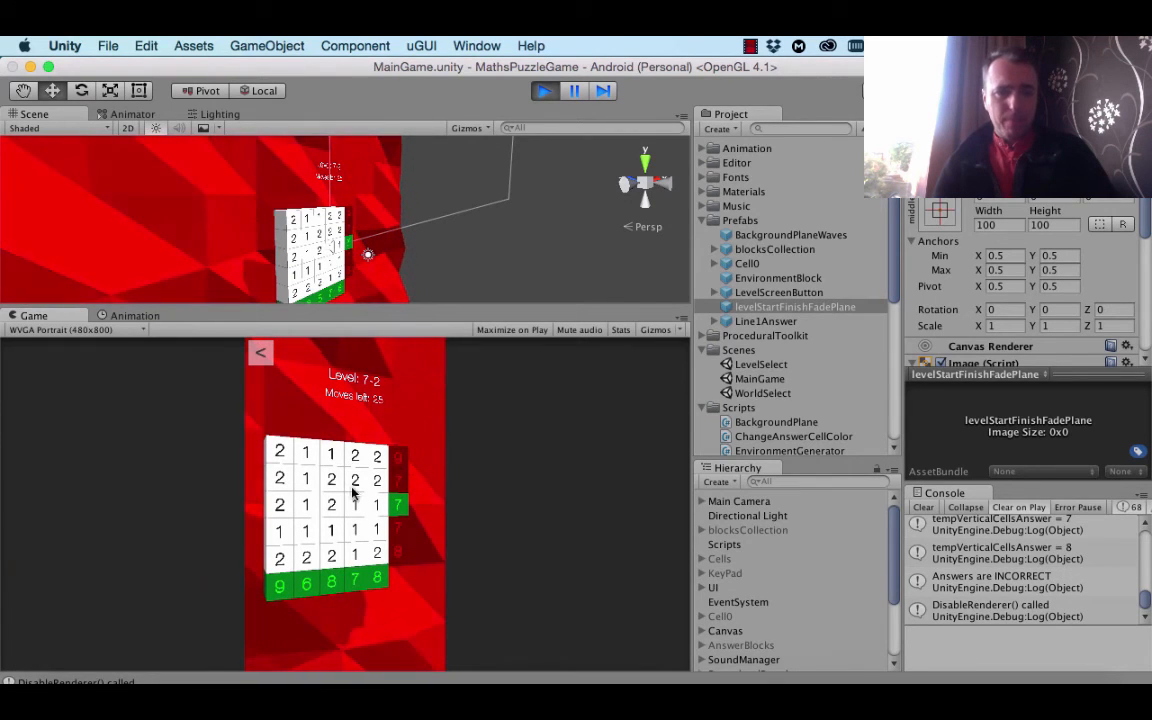
mouse_move(395, 472)
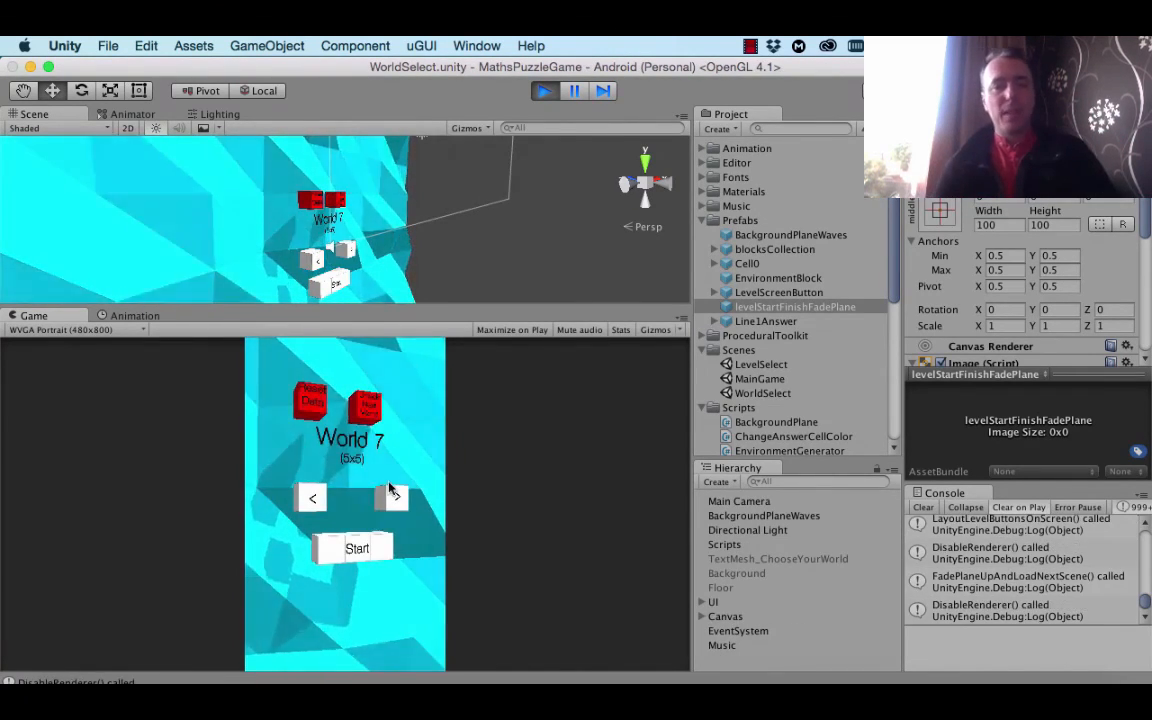
Cycle forward through several worlds in the world-selection screen
left_click(392, 496)
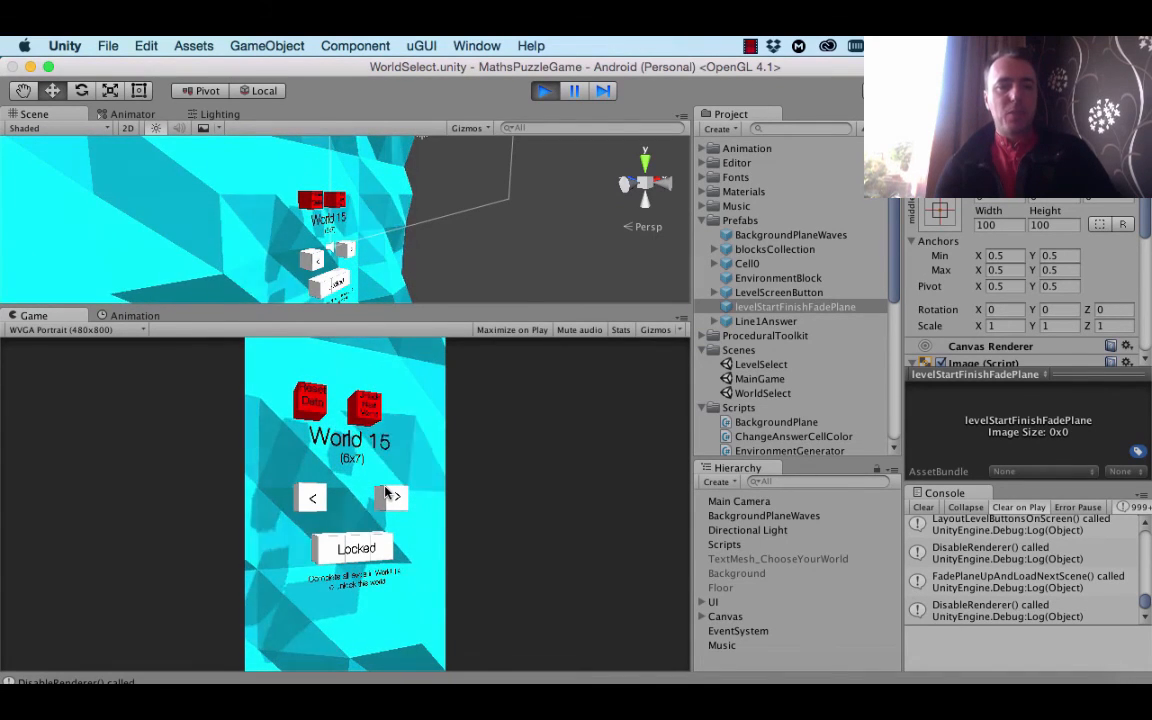
left_click(393, 497)
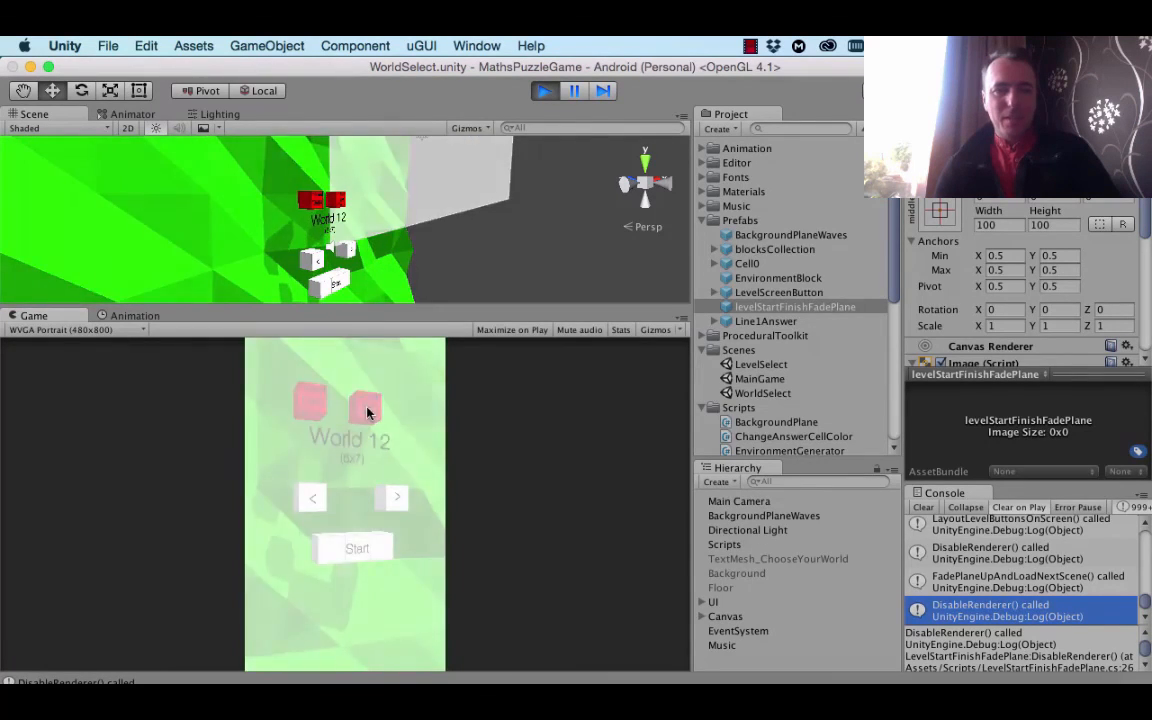
left_click(396, 497)
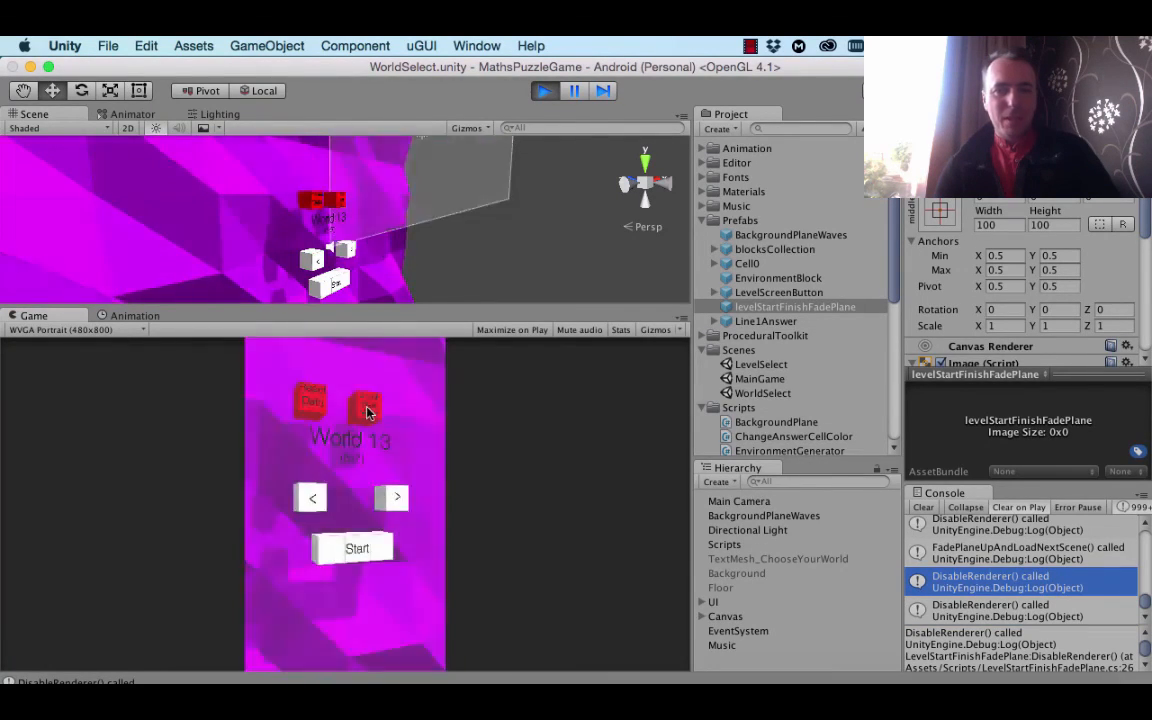
Step back to World 10 and start it to reach its level grid
left_click(357, 548)
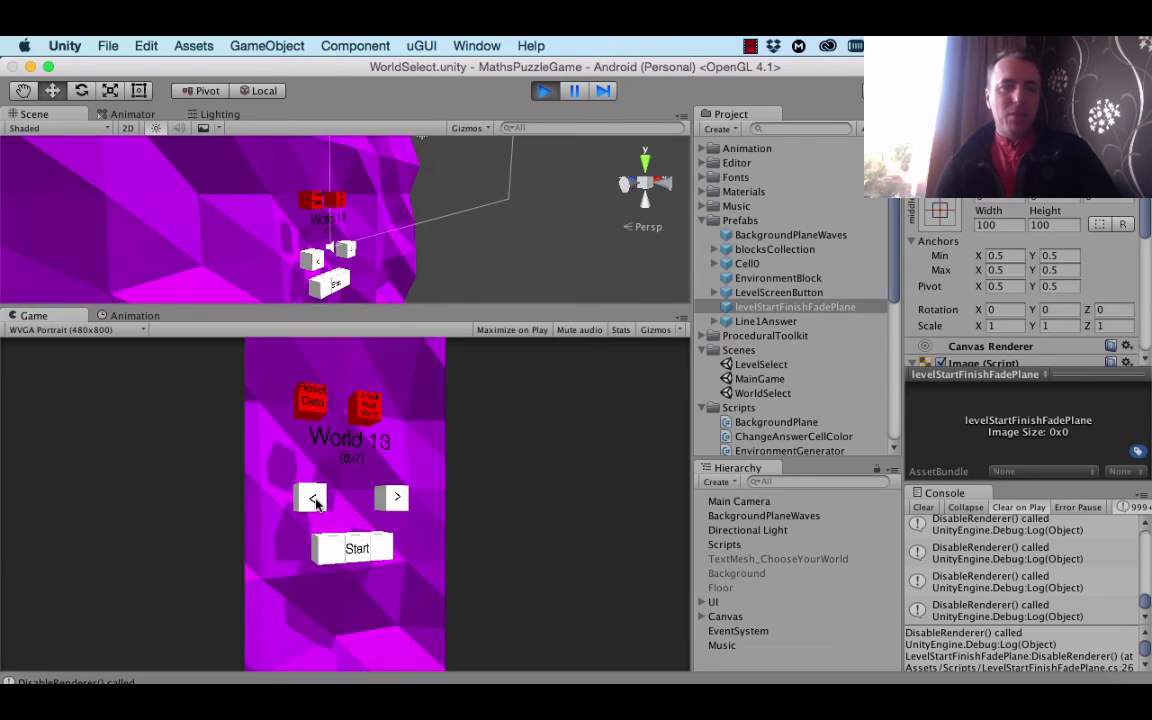
left_click(357, 548)
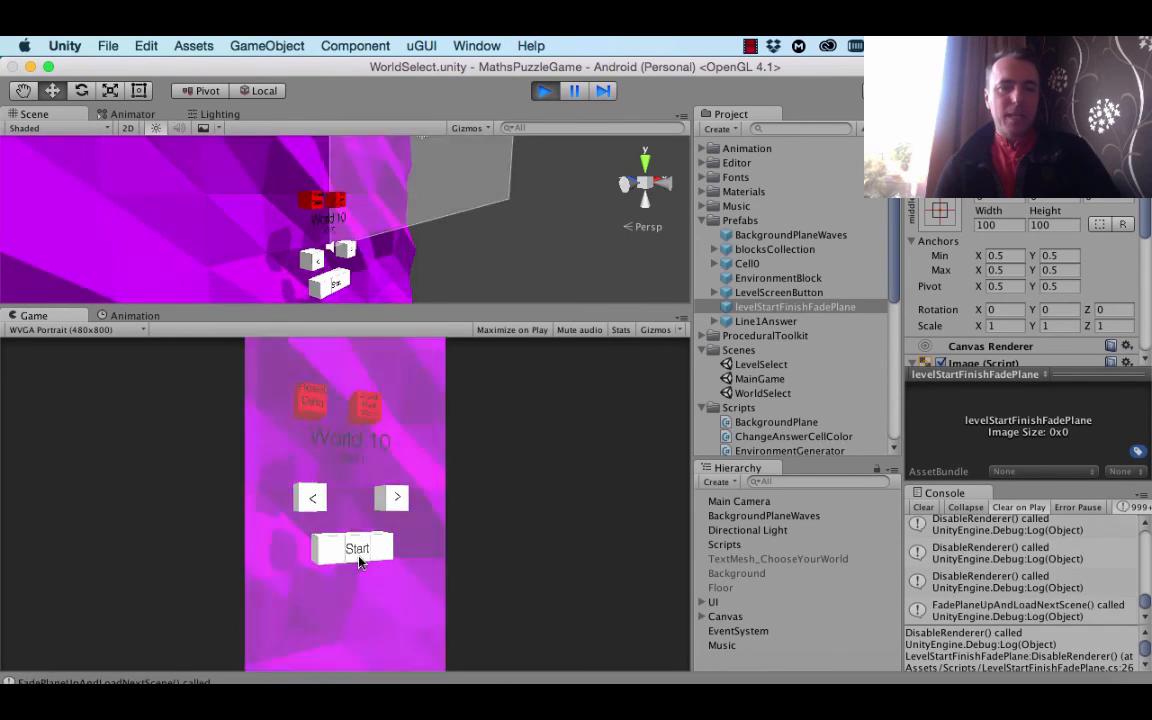
left_click(357, 548)
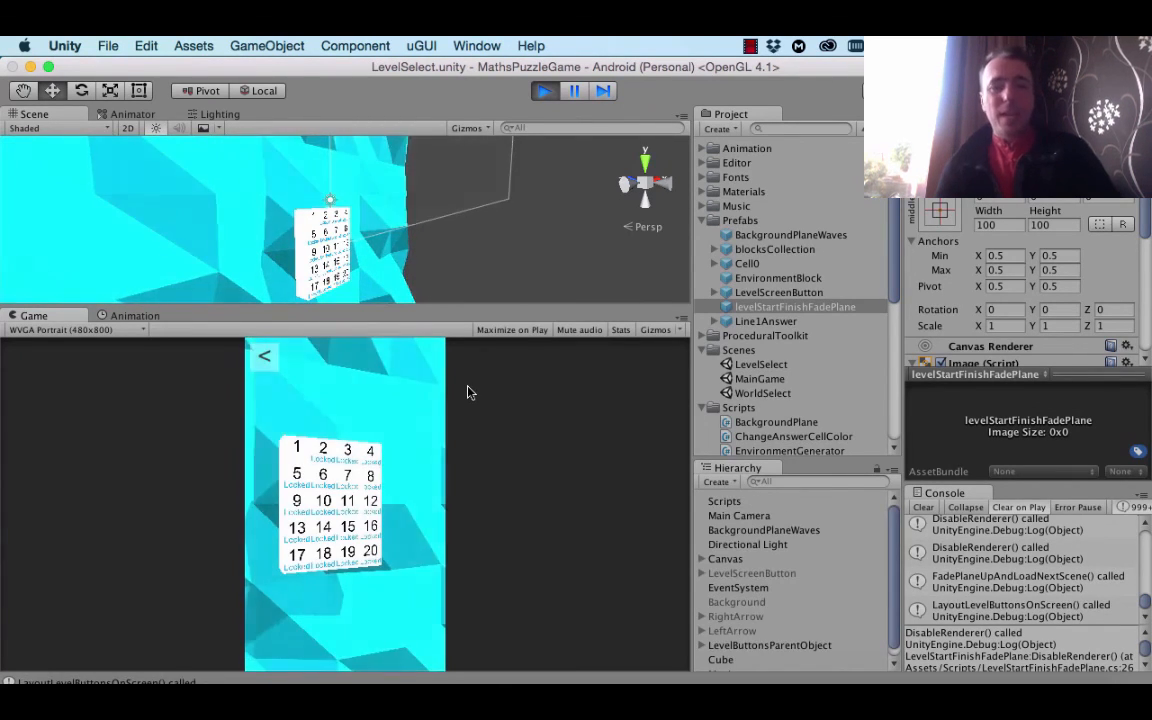